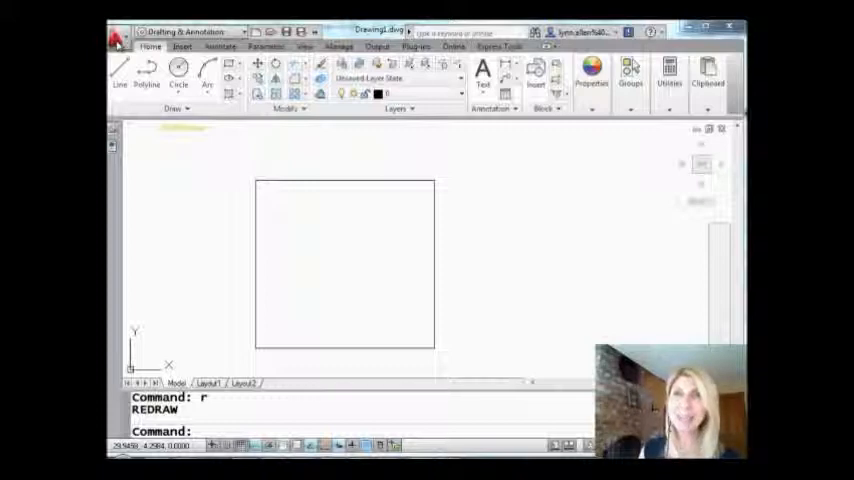
- Start an attribute definition (ATTDEF) with Multiple lines enabled
{"action": "left_click", "coordinate": [118, 32]}
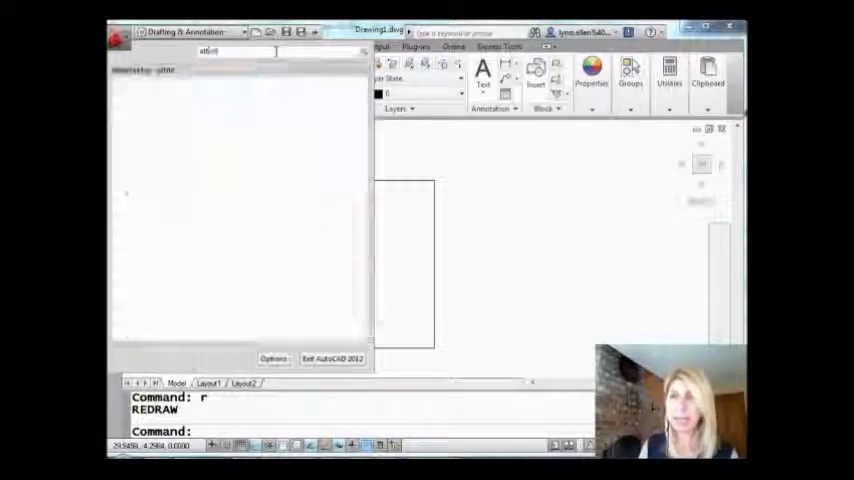
{"action": "type", "text": "attdef"}
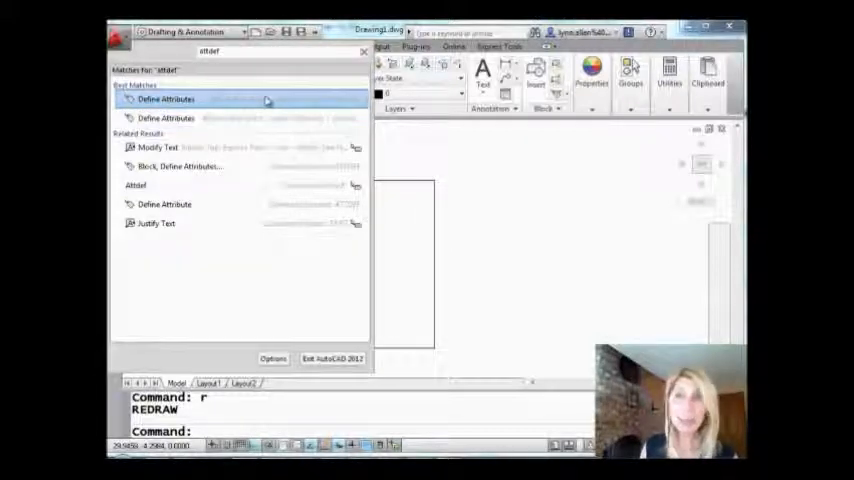
{"action": "mouse_move", "coordinate": [168, 100]}
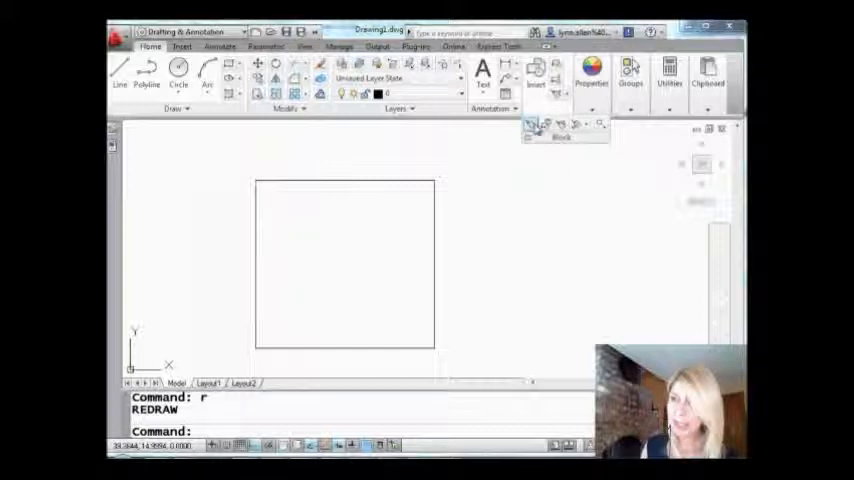
{"action": "mouse_move", "coordinate": [536, 128]}
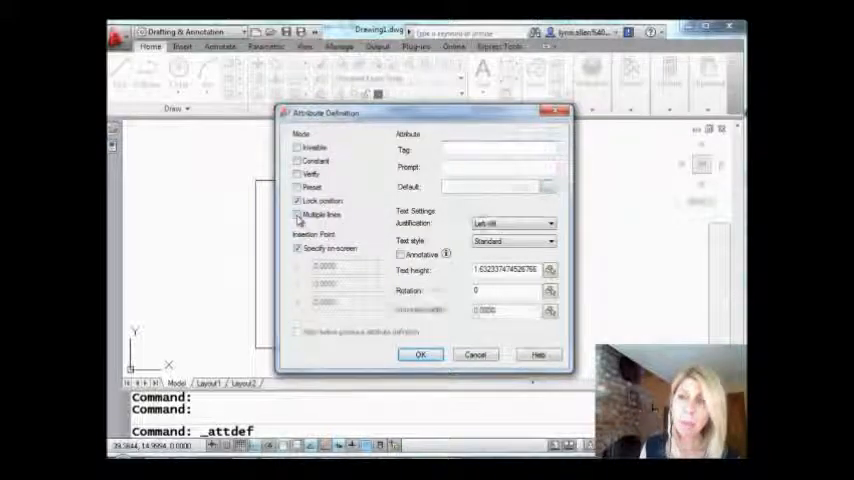
{"action": "left_click", "coordinate": [296, 216]}
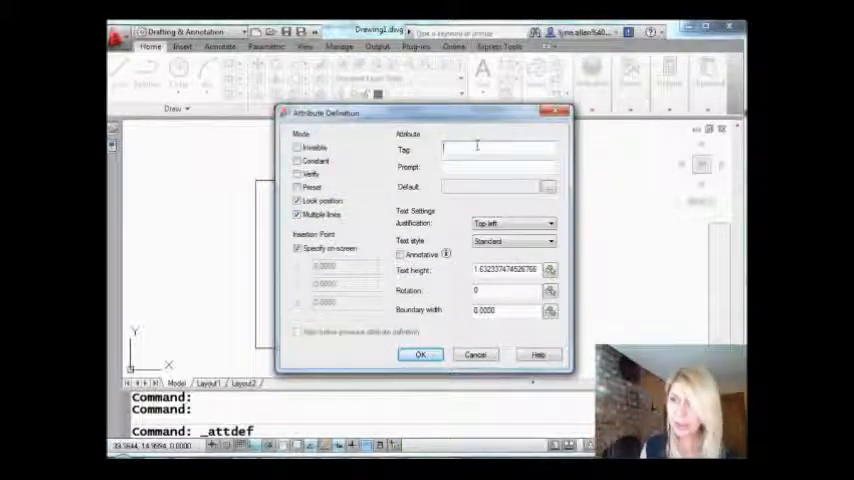
{"action": "mouse_move", "coordinate": [498, 148]}
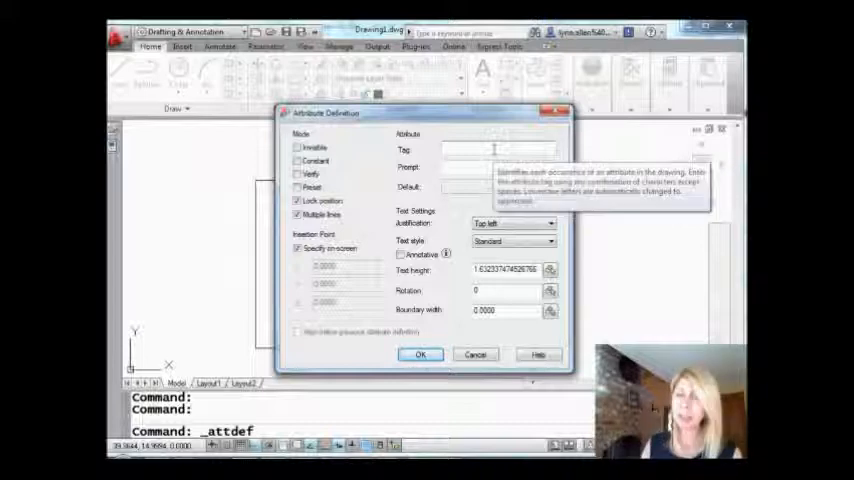
- Set Tag to Name and Prompt to Enter Company Name, and confirm the definition
{"action": "type", "text": "Name"}
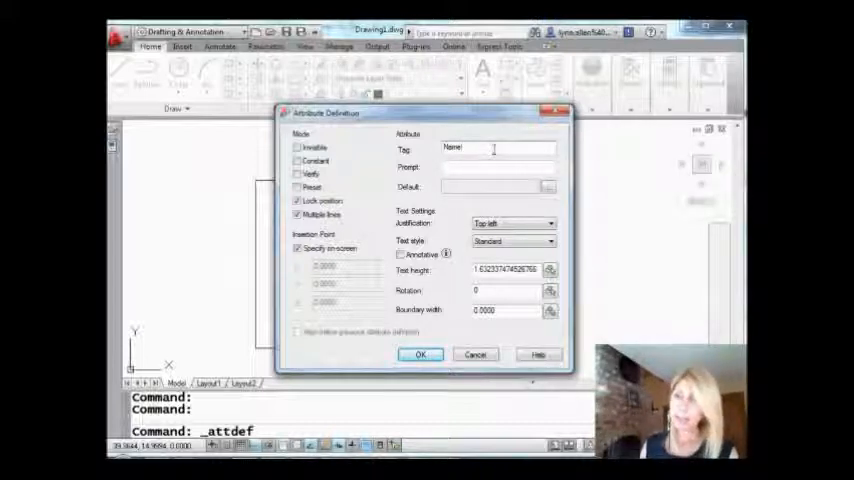
{"action": "left_click", "coordinate": [496, 168]}
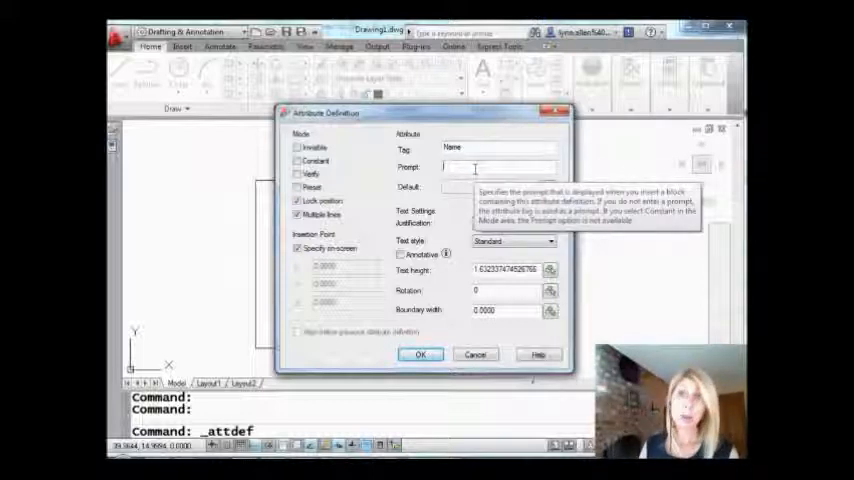
{"action": "type", "text": "Enter Company Name"}
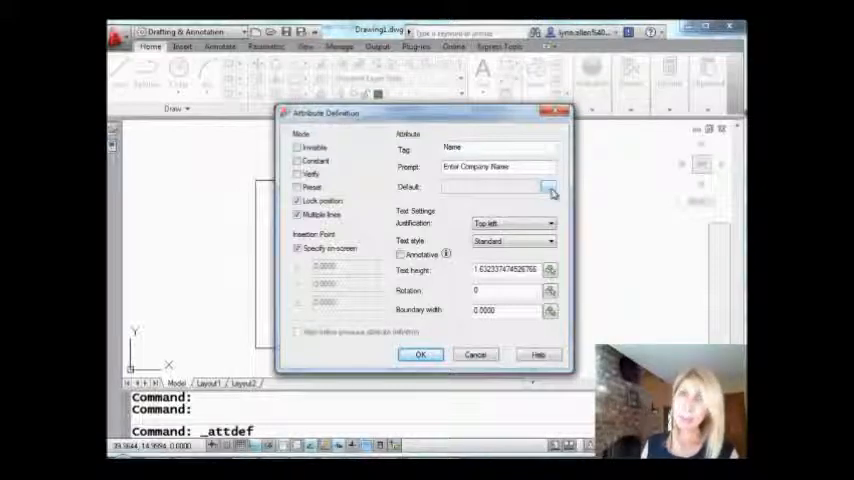
{"action": "left_click", "coordinate": [420, 354]}
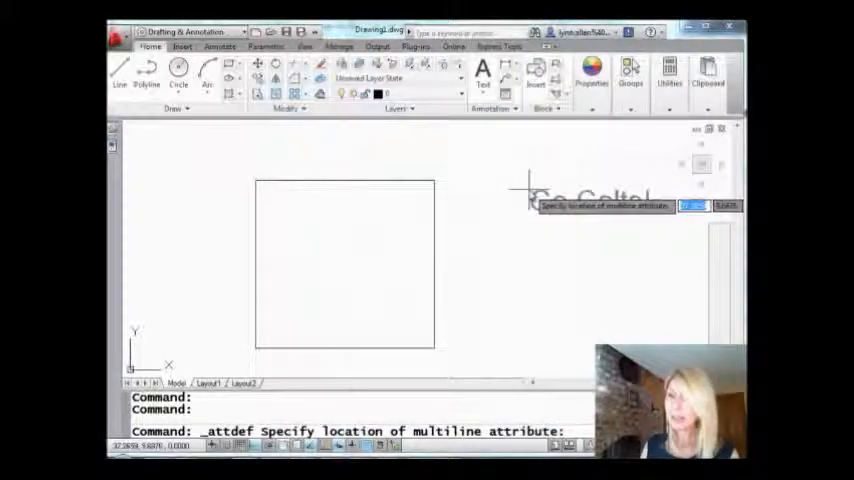
- Place the attribute in the square with the three-line default Walt Disney Corporation Buena Vista
{"action": "left_click", "coordinate": [400, 360]}
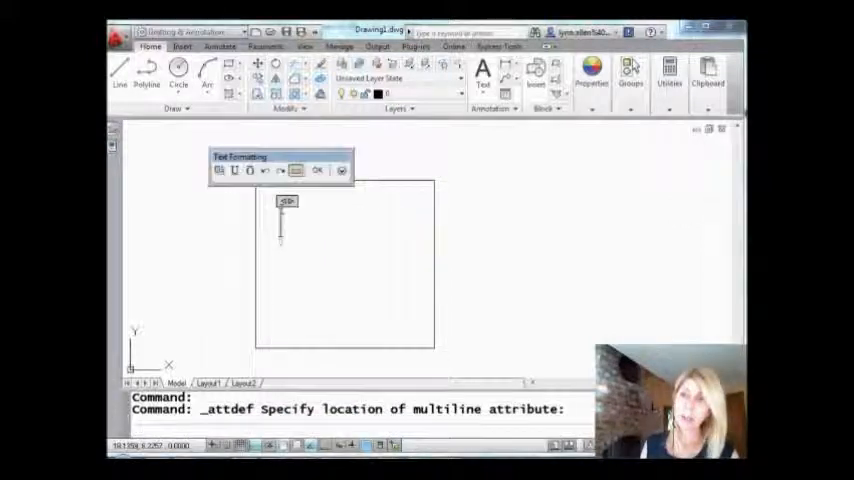
{"action": "type", "text": "WAlt"}
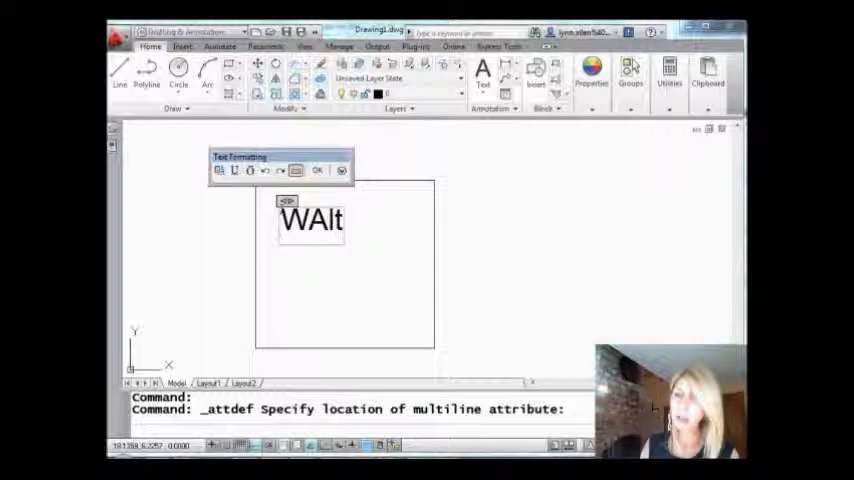
{"action": "type", "text": "Walt"}
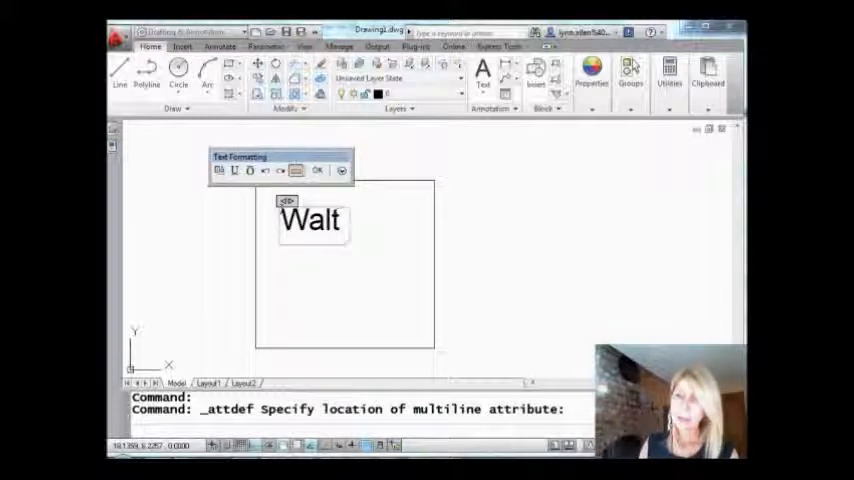
{"action": "type", "text": "Disney"}
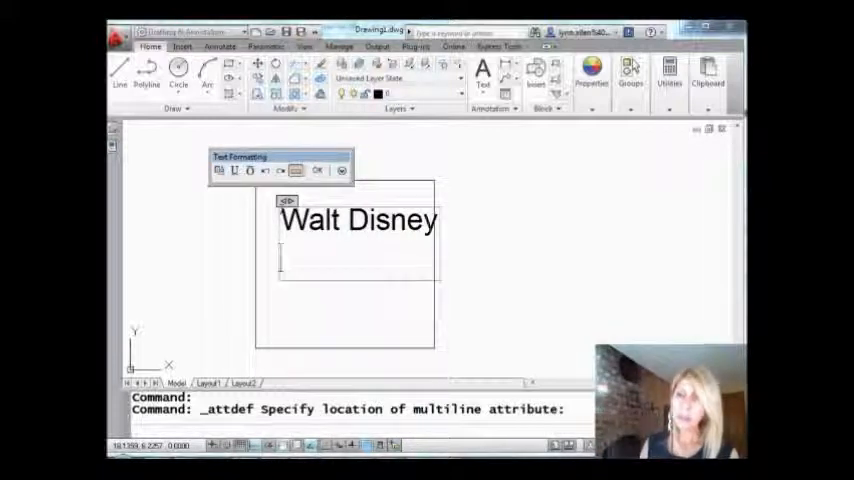
{"action": "type", "text": "Corpora"}
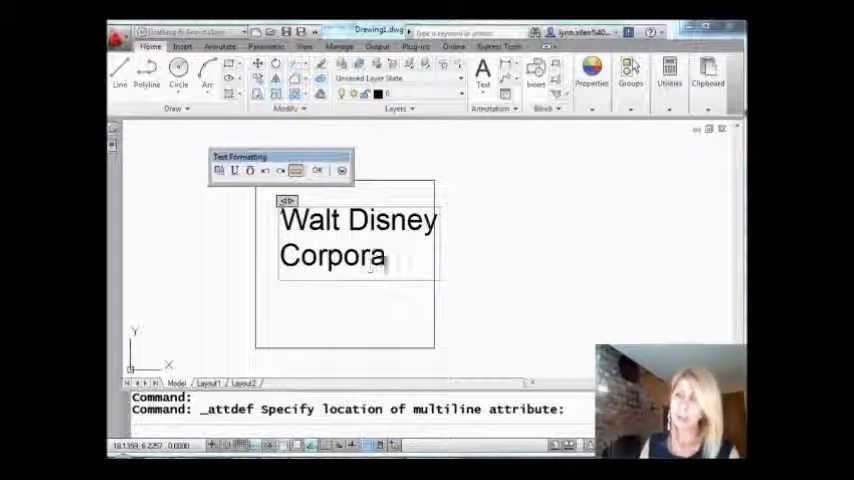
{"action": "type", "text": "tion"}
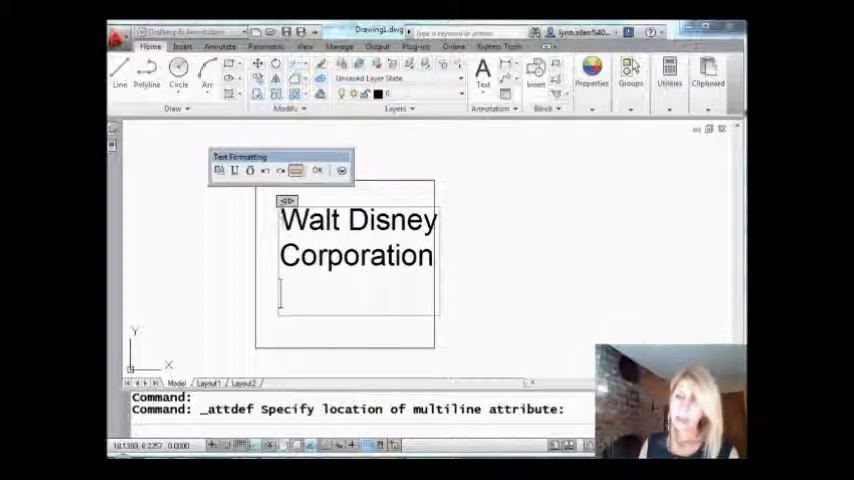
{"action": "type", "text": "Buena V"}
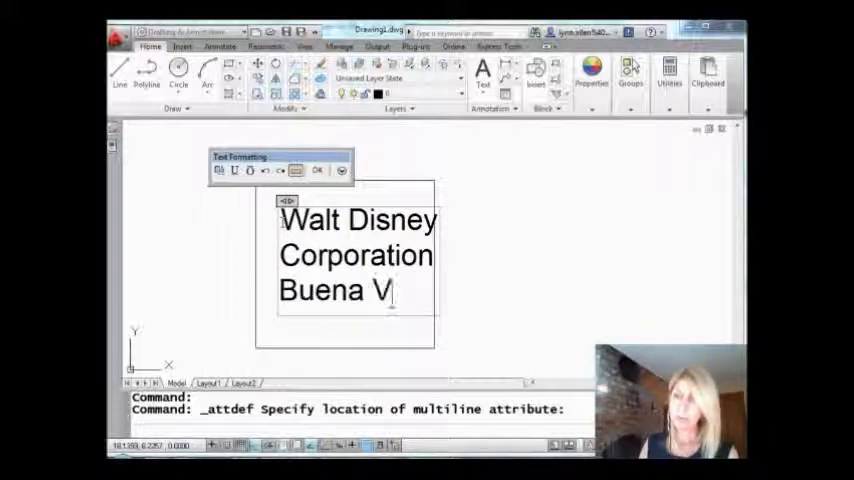
{"action": "type", "text": "ista"}
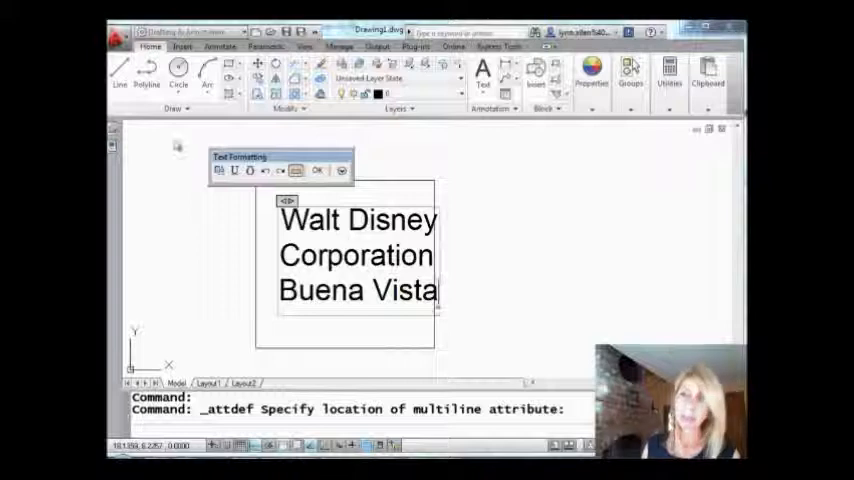
{"action": "left_click", "coordinate": [318, 170]}
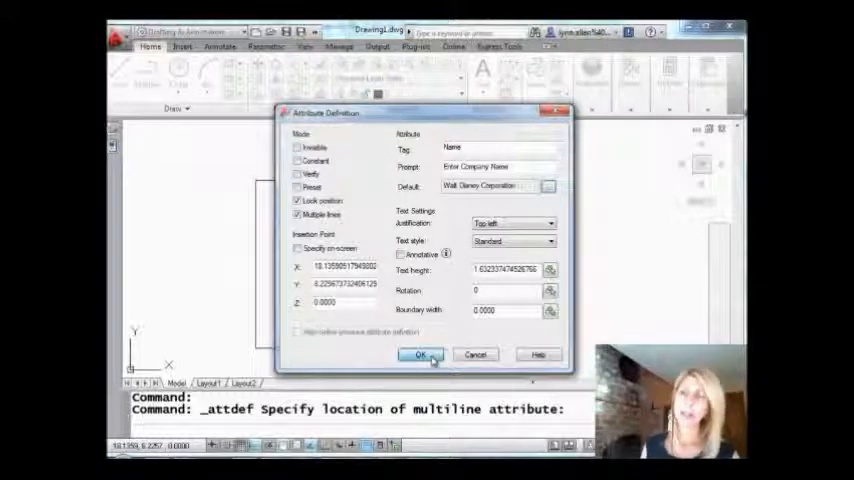
- Start a block named Title and pick its base point in the drawing
{"action": "left_click", "coordinate": [420, 356]}
{"action": "type", "text": "block"}
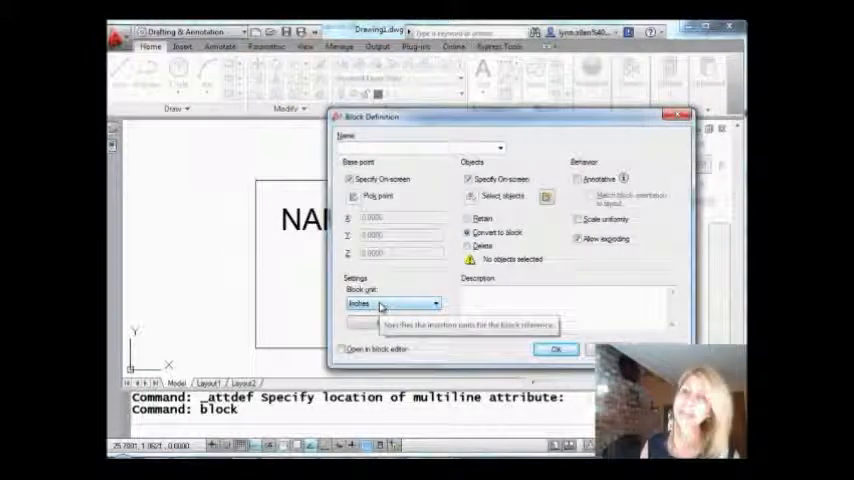
{"action": "type", "text": "Tabl"}
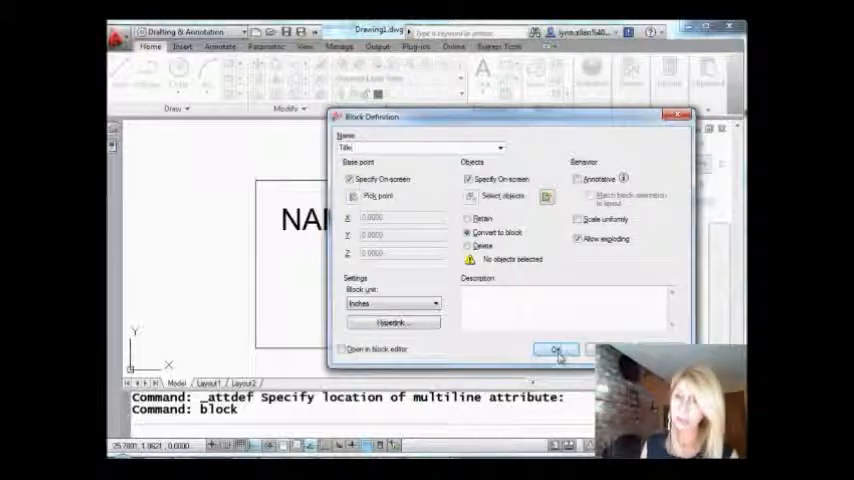
{"action": "left_click", "coordinate": [556, 348]}
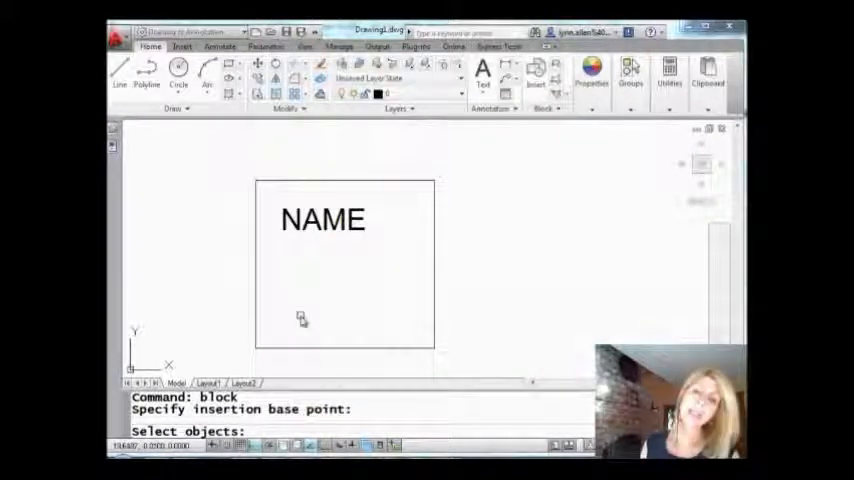
{"action": "left_click", "coordinate": [322, 220]}
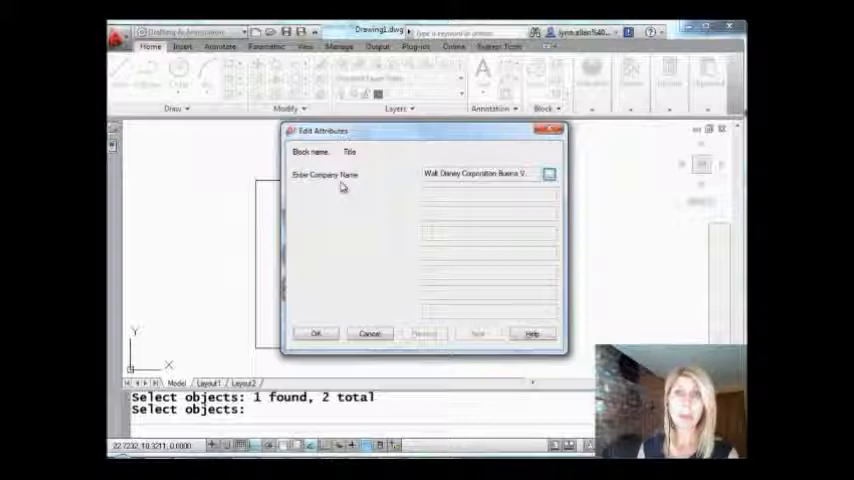
{"action": "mouse_move", "coordinate": [392, 184]}
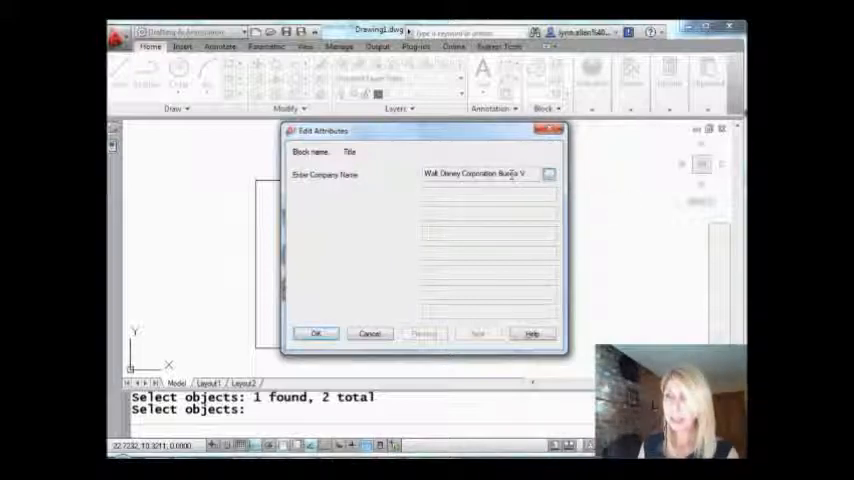
- Keep Walt Disney Corporation Buena Vista as the block's multiline company name
{"action": "left_click", "coordinate": [316, 332]}
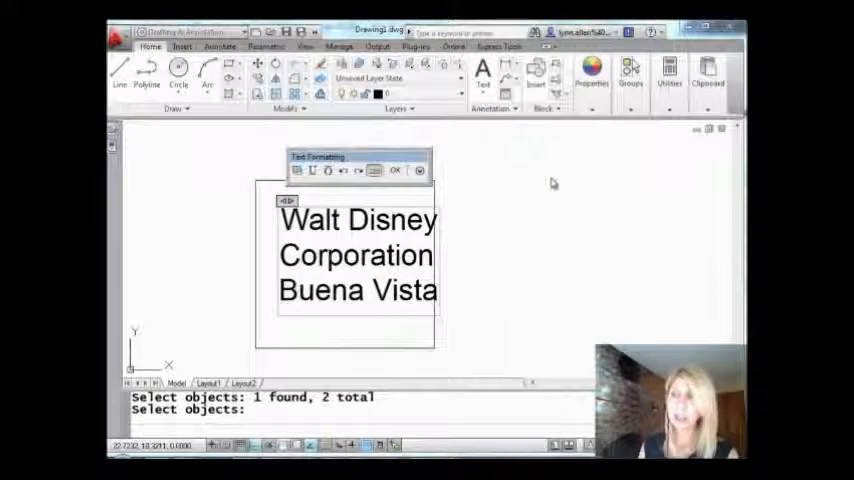
{"action": "left_click", "coordinate": [394, 170]}
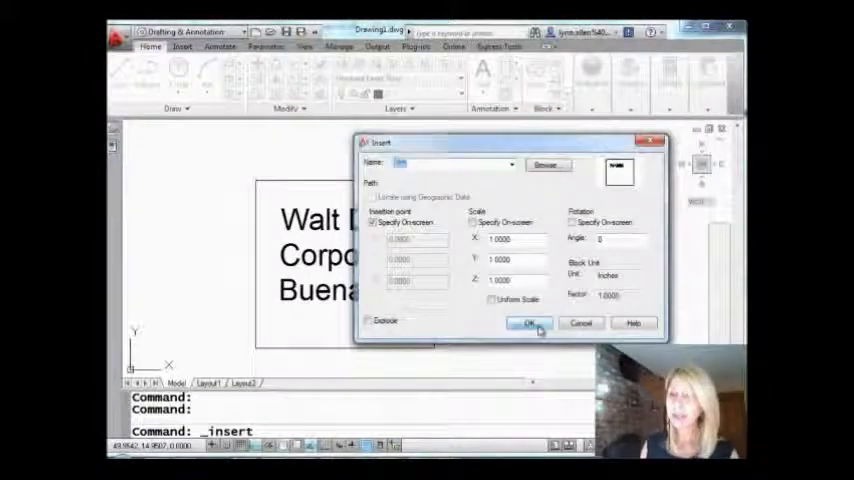
- Insert a second Title block to the right of the first one
{"action": "left_click", "coordinate": [530, 324]}
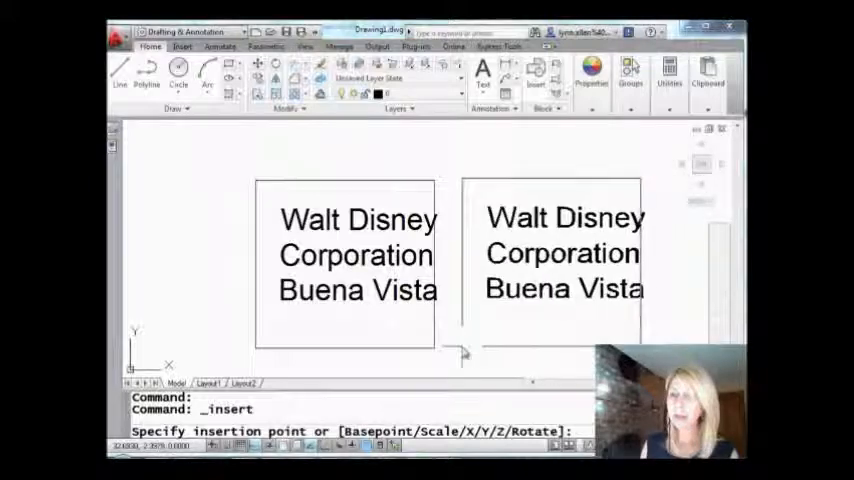
{"action": "key", "text": "f2"}
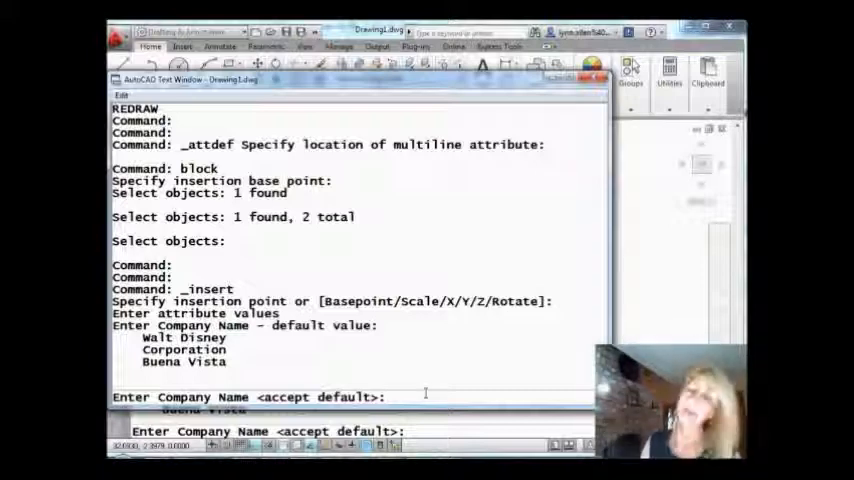
- Enter Parsons, Brinckerhoff and San Francisco as the second block's company name lines
{"action": "type", "text": "Parsons"}
{"action": "type", "text": "Brinckerhoff"}
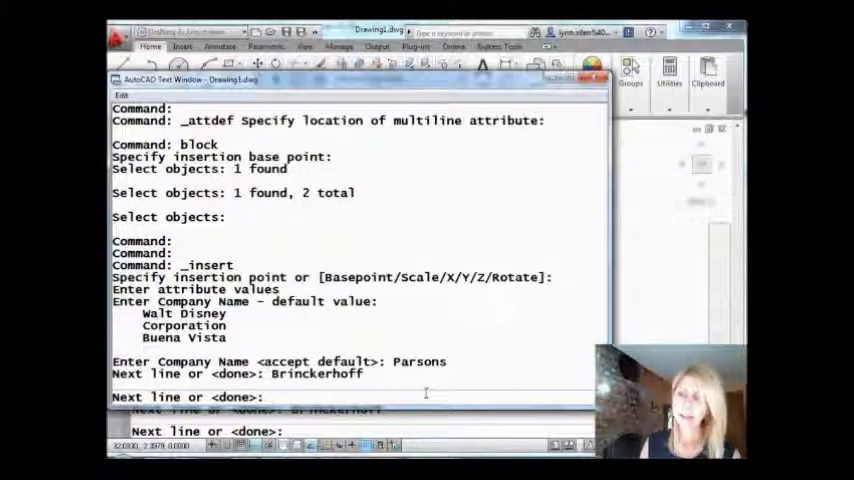
{"action": "type", "text": "San F"}
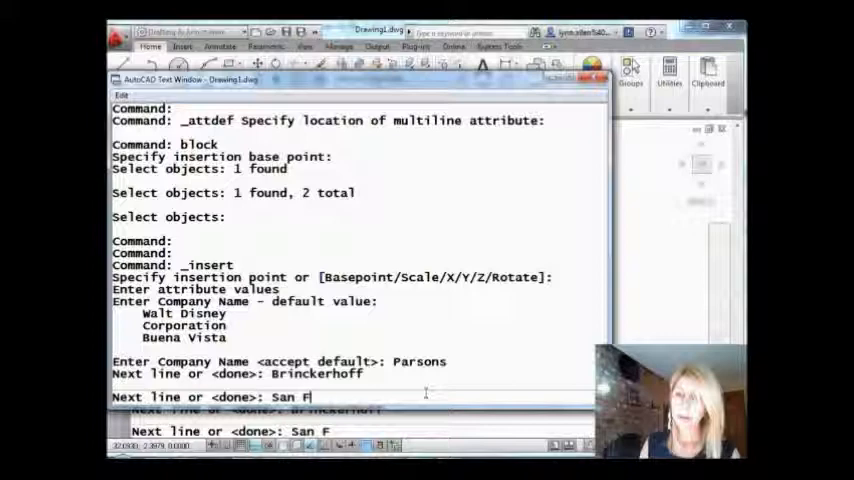
{"action": "type", "text": "rancisco"}
{"action": "type", "text": "L"}
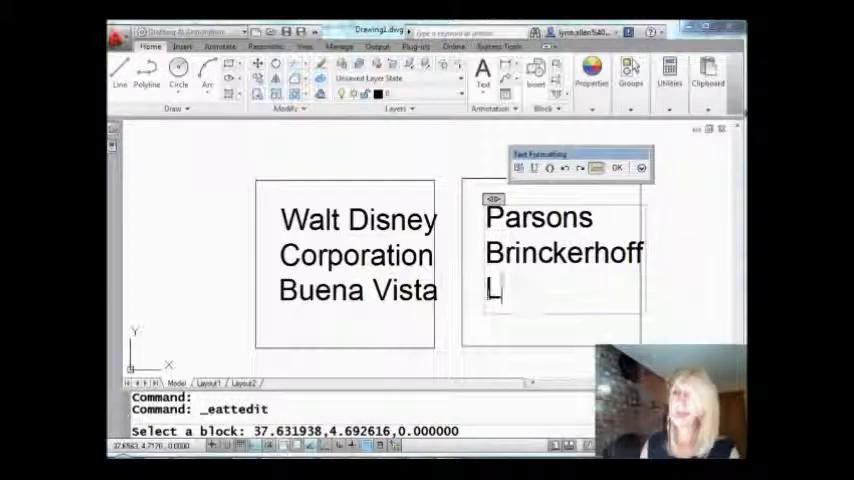
- Change the last line to London so the block reads Parsons Brinckerhoff London
{"action": "type", "text": "ondon"}
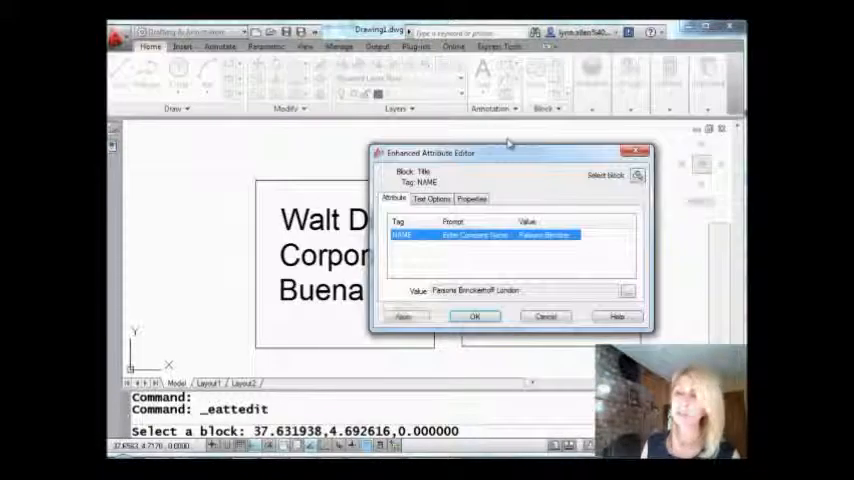
{"action": "left_click", "coordinate": [474, 316]}
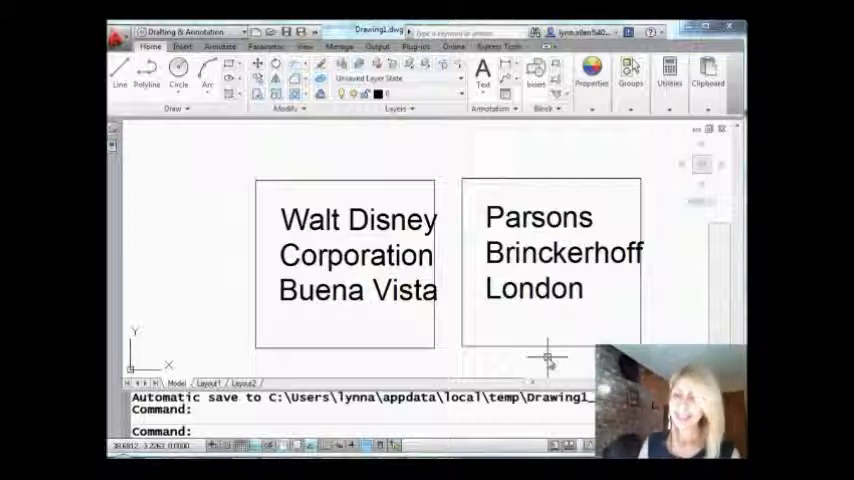
{"action": "type", "text": "mt"}
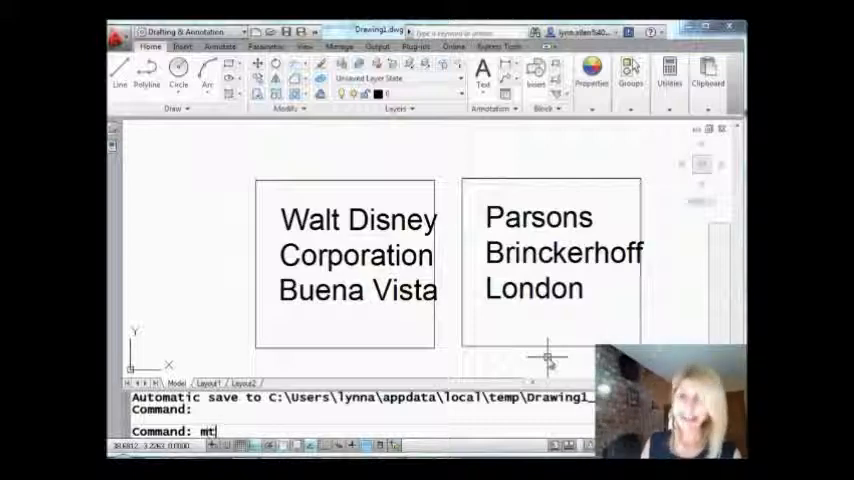